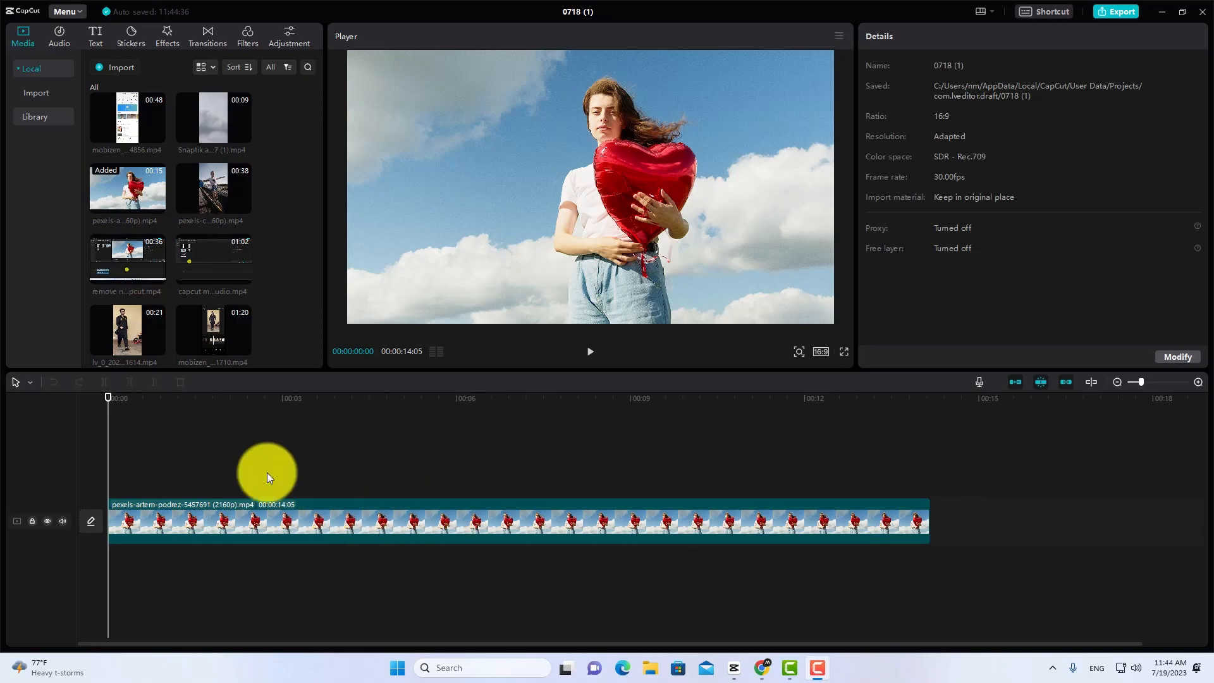
mouse_move(139, 209)
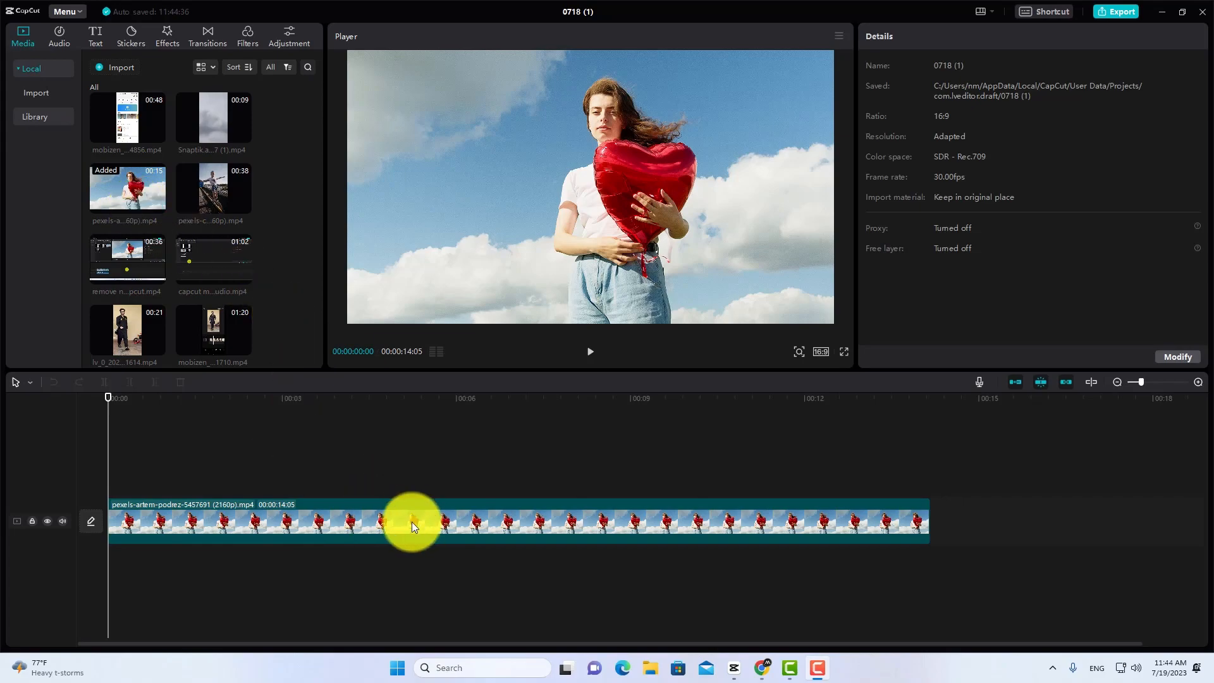
mouse_move(582, 353)
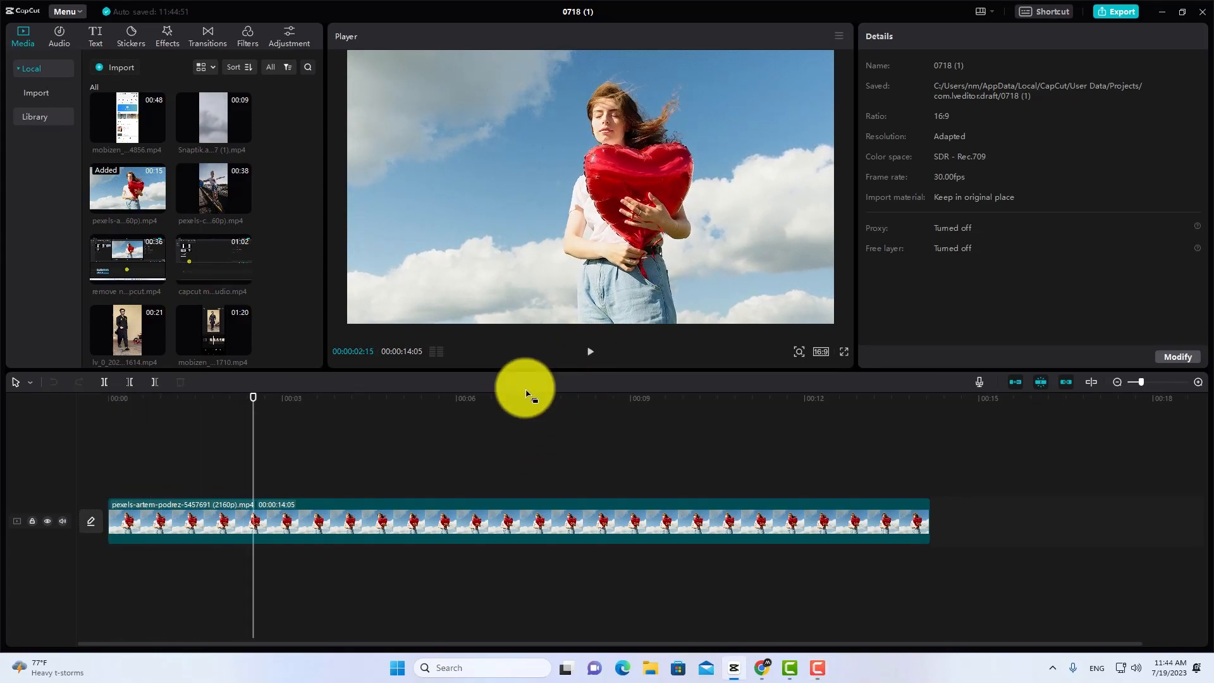
mouse_move(368, 522)
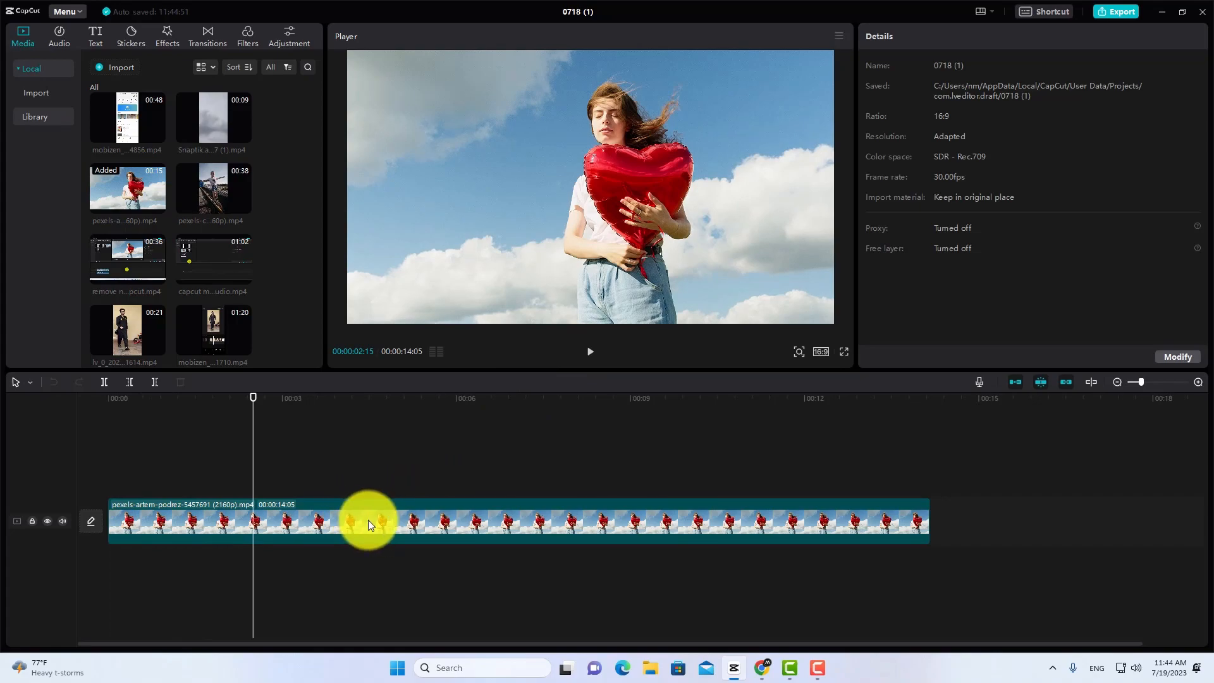
Select the balloon clip on the timeline to show its video properties
click(368, 520)
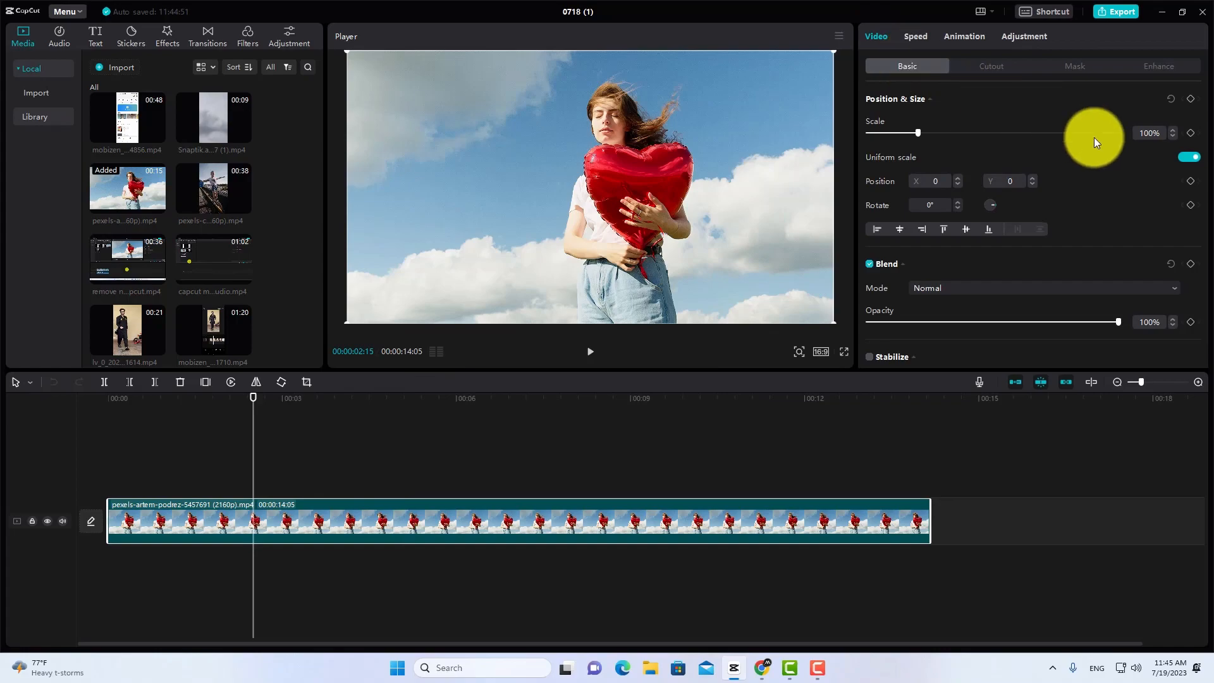
mouse_move(1191, 132)
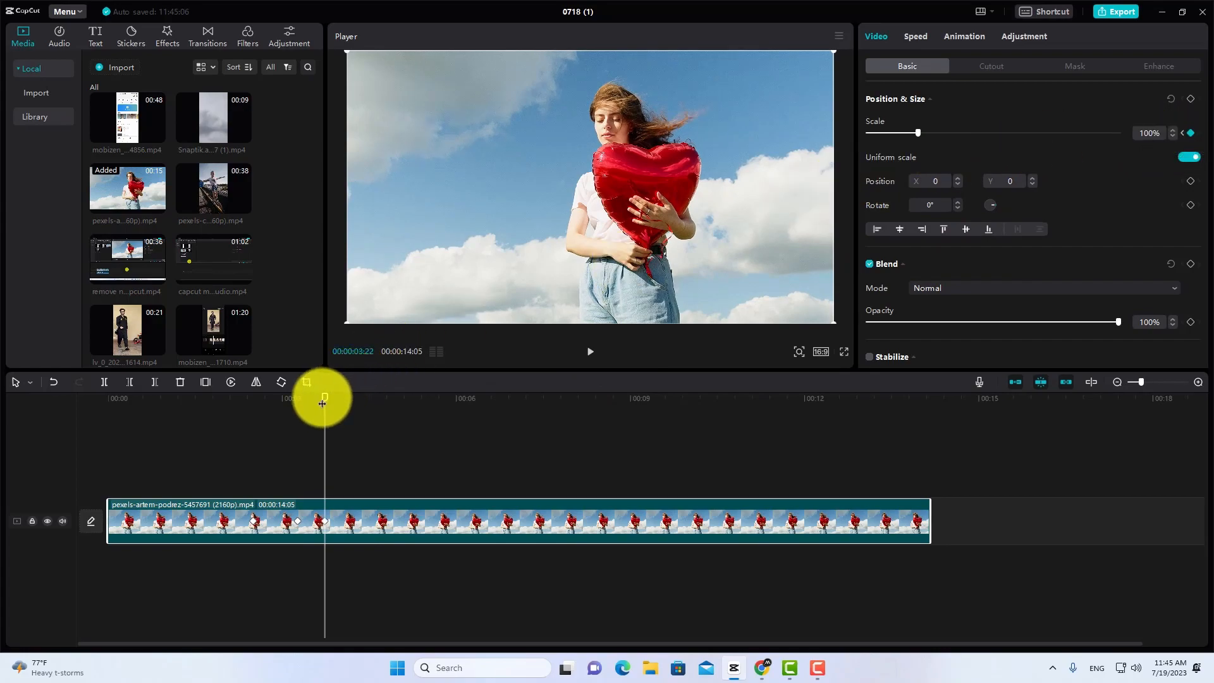
Move the playhead to the second scale keyframe at 00:00:03:08
drag(323, 397, 284, 398)
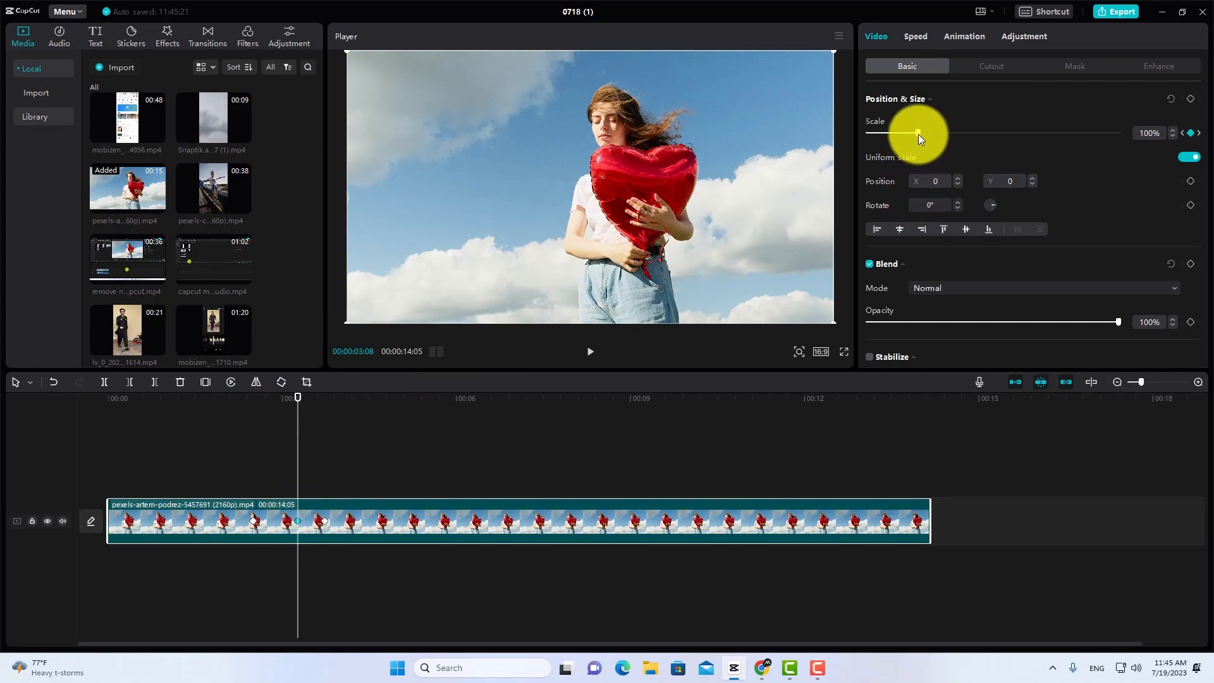
Raise the clip's Scale at the second keyframe to about 236%, zooming in on the balloon
drag(918, 134, 922, 134)
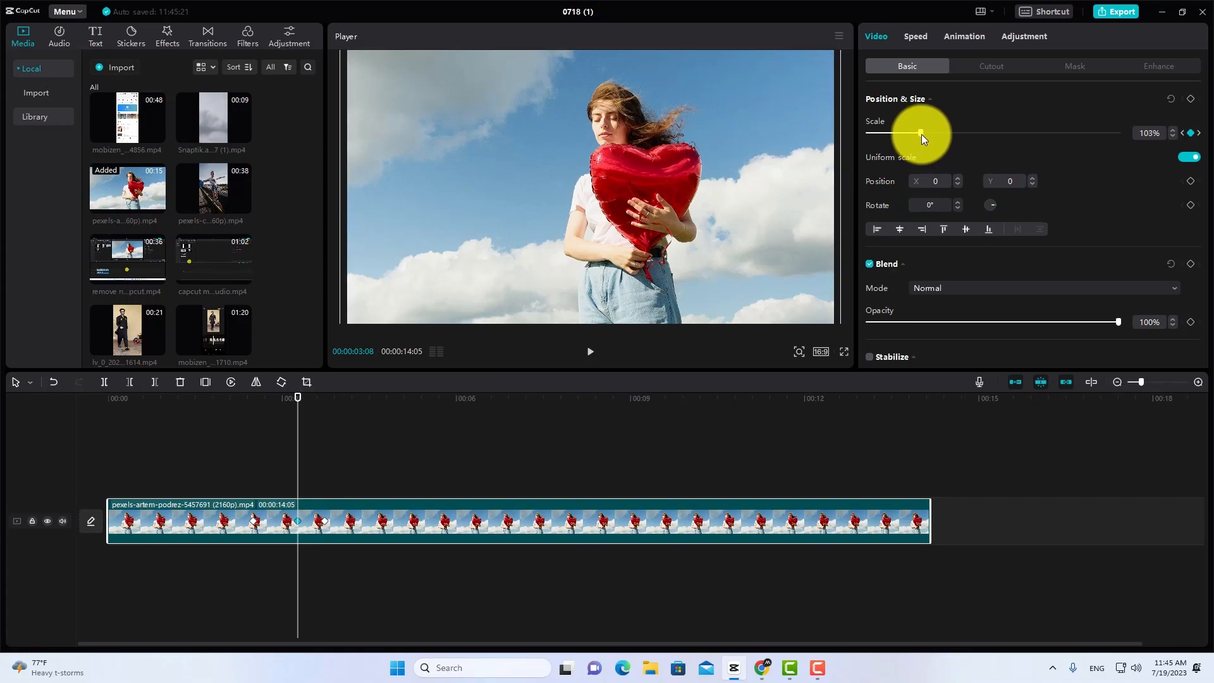
drag(919, 132, 985, 133)
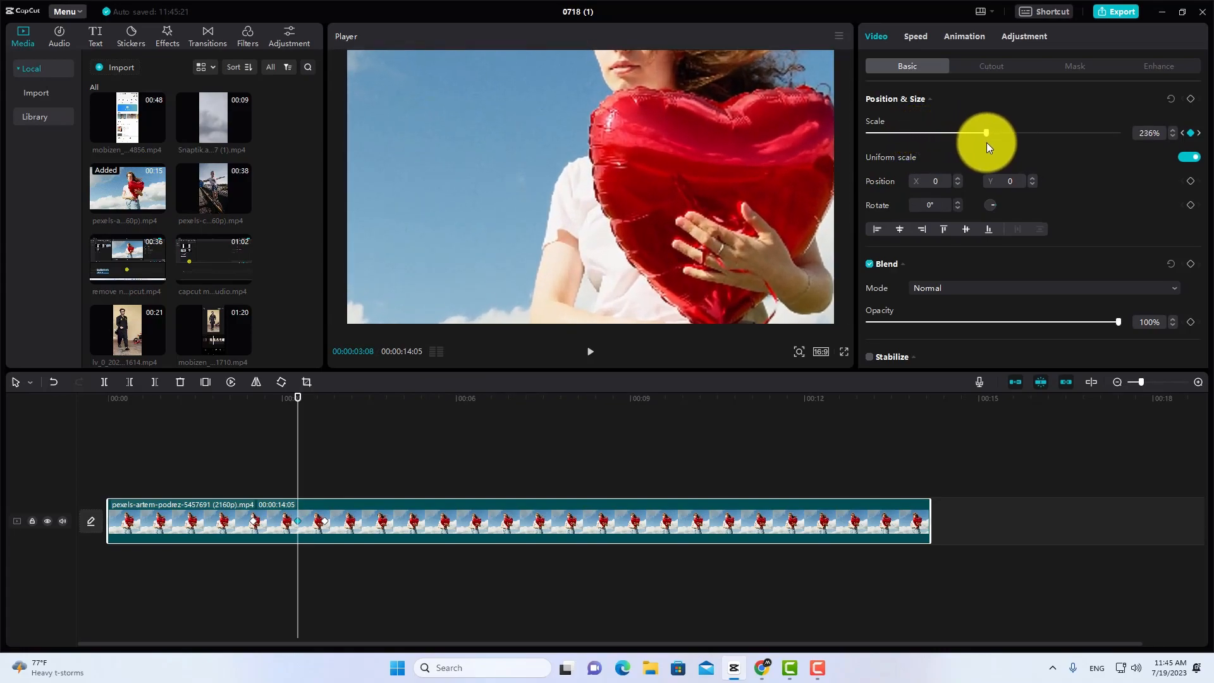